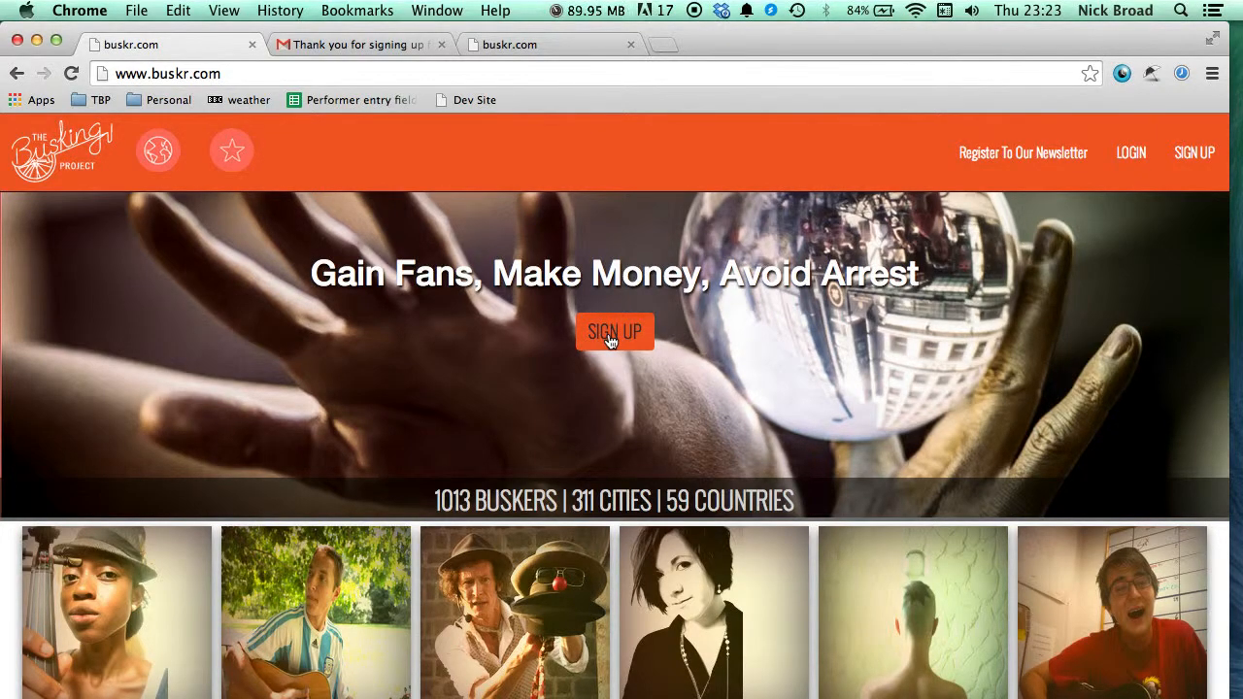
# - Register busker 'A Busker' with email and matching passwords, then view the confirmation email
pyautogui.click(615, 331)
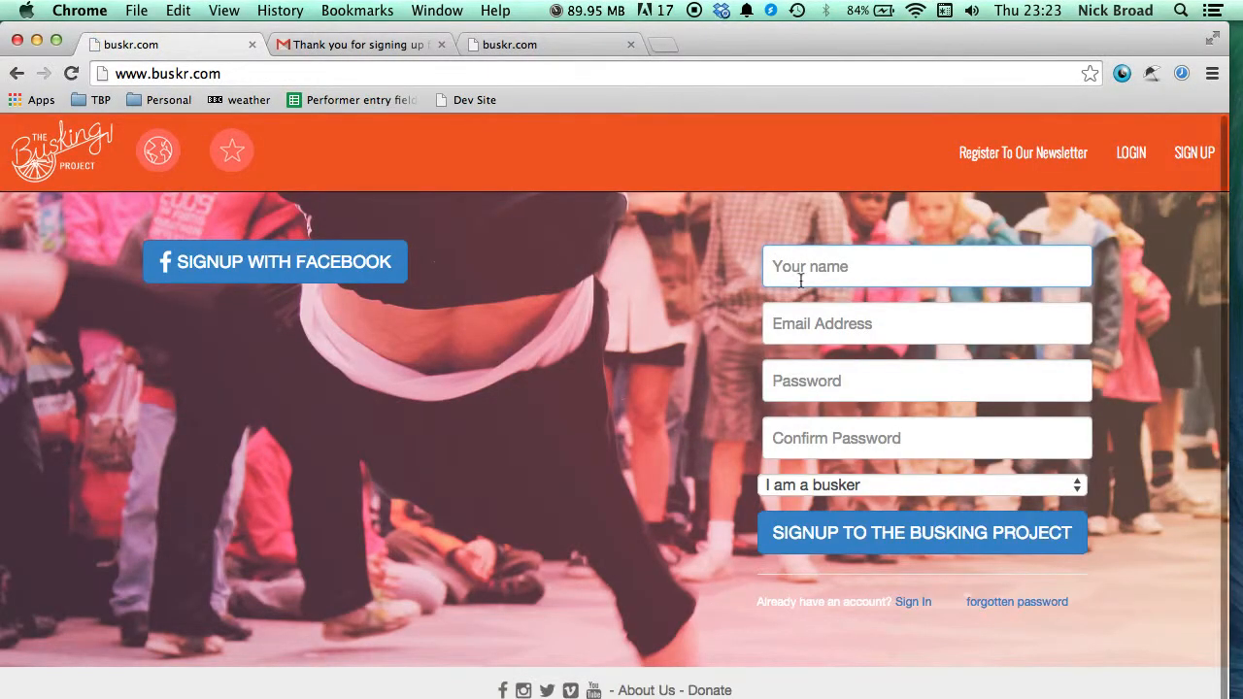
pyautogui.write('A')
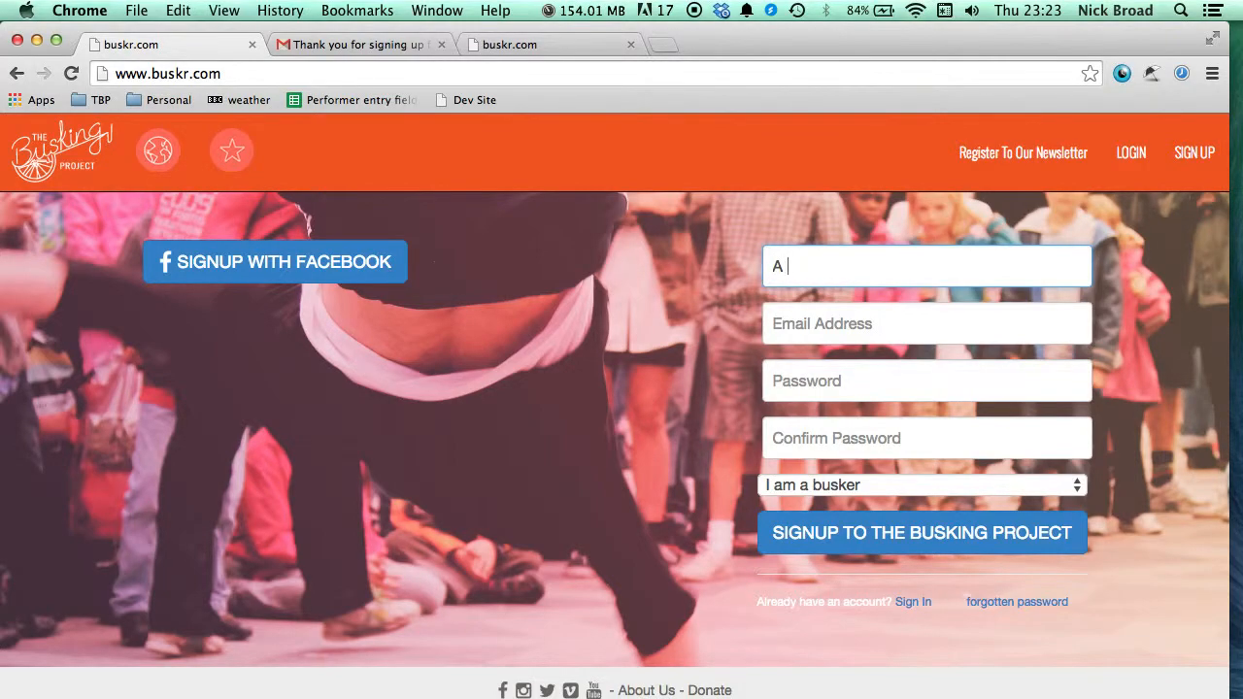
pyautogui.write('Busker')
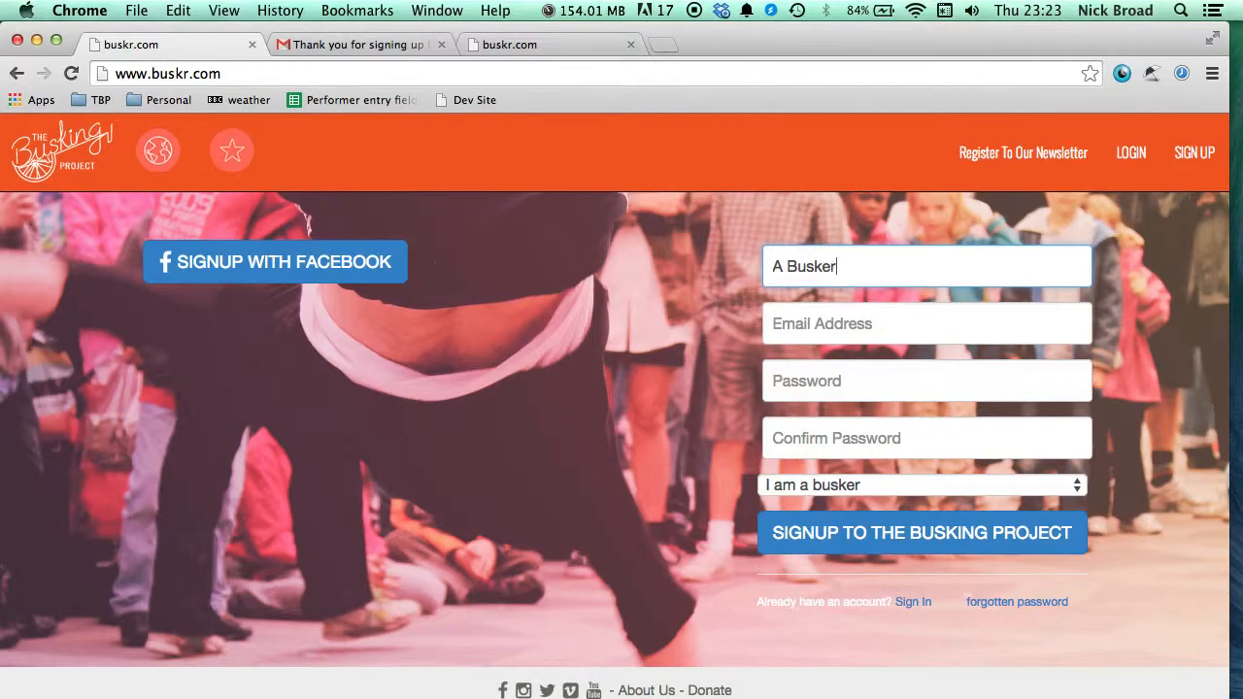
pyautogui.click(925, 323)
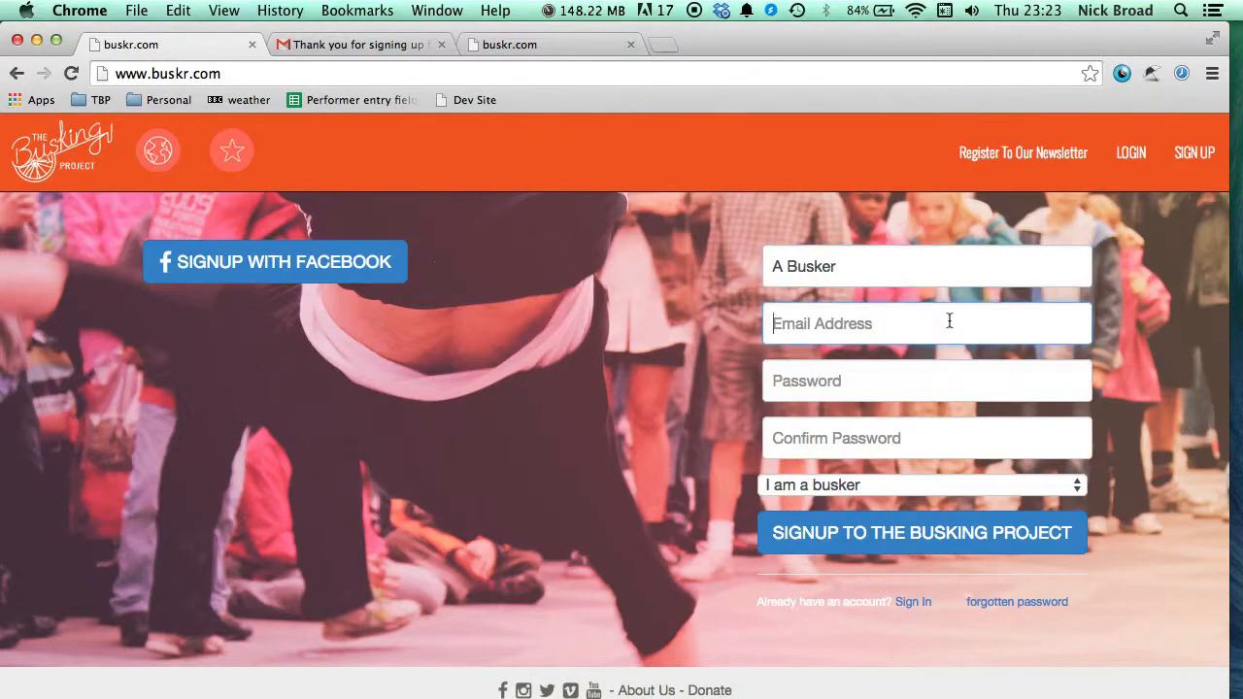
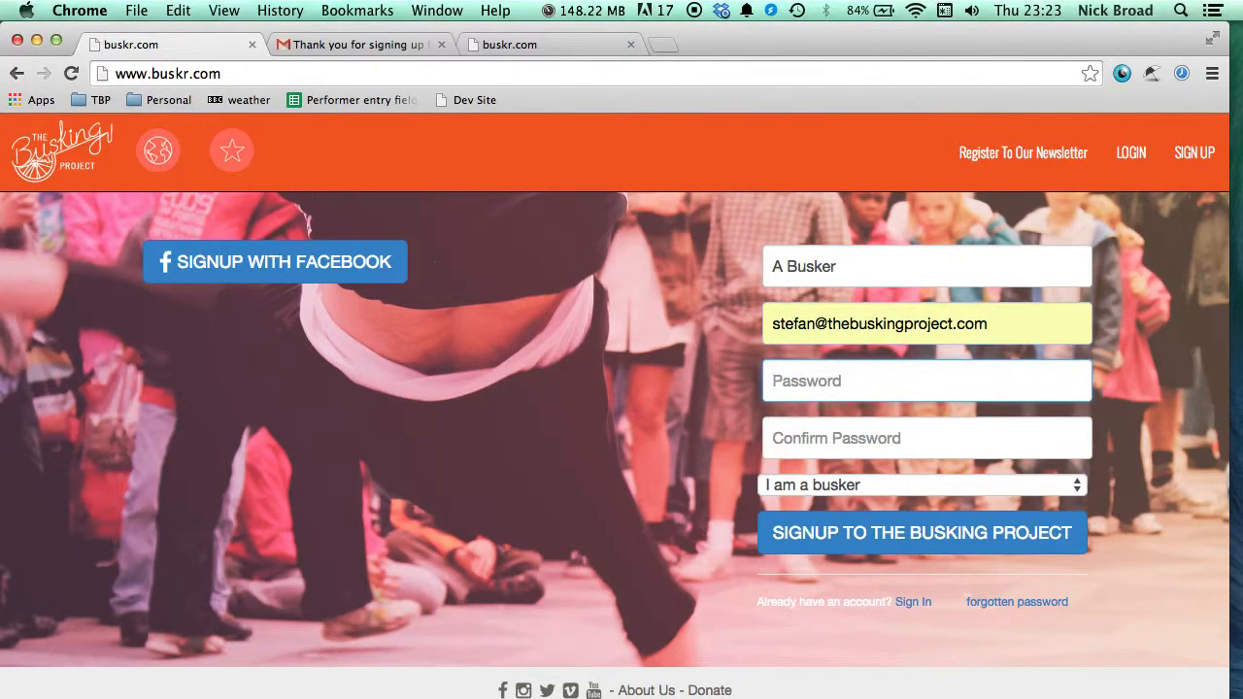
pyautogui.write('••')
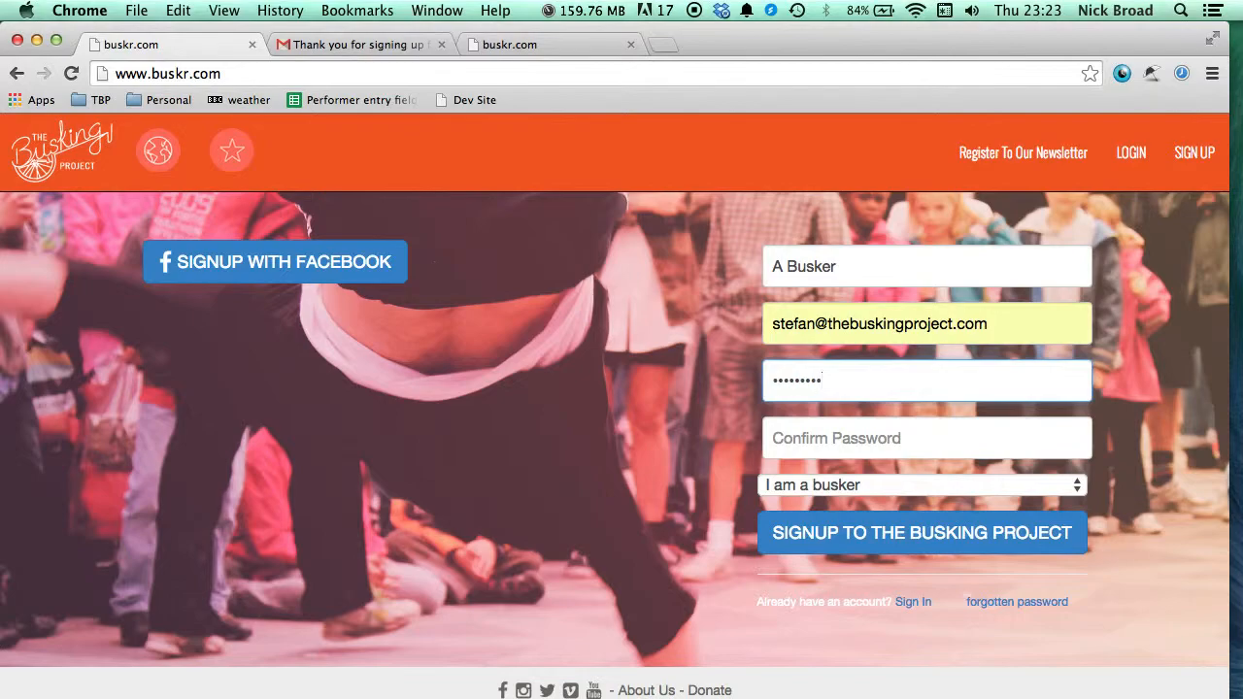
pyautogui.write('••')
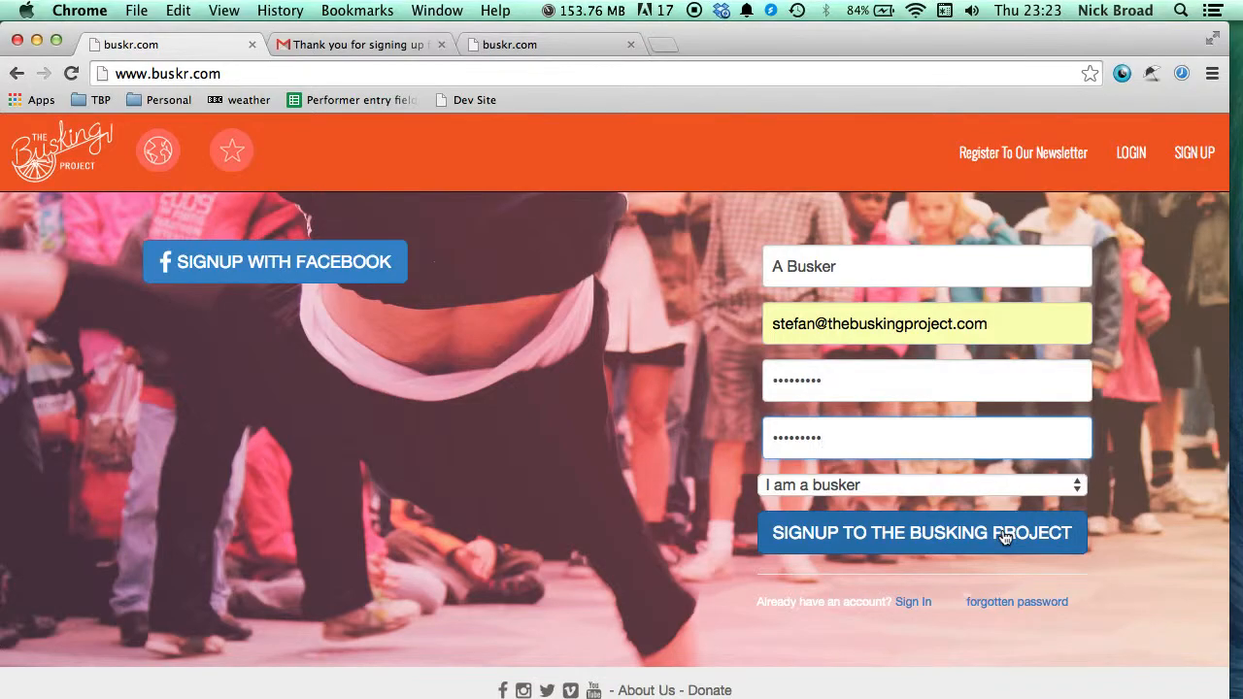
pyautogui.moveTo(403, 99)
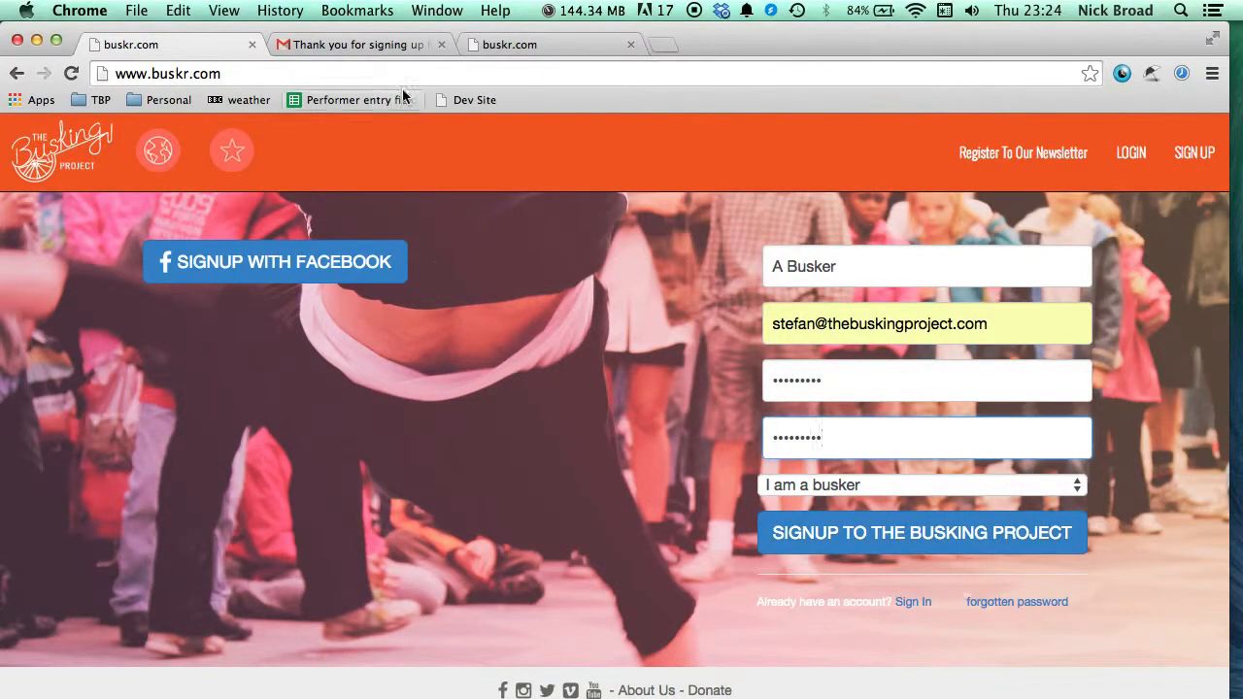
pyautogui.click(350, 45)
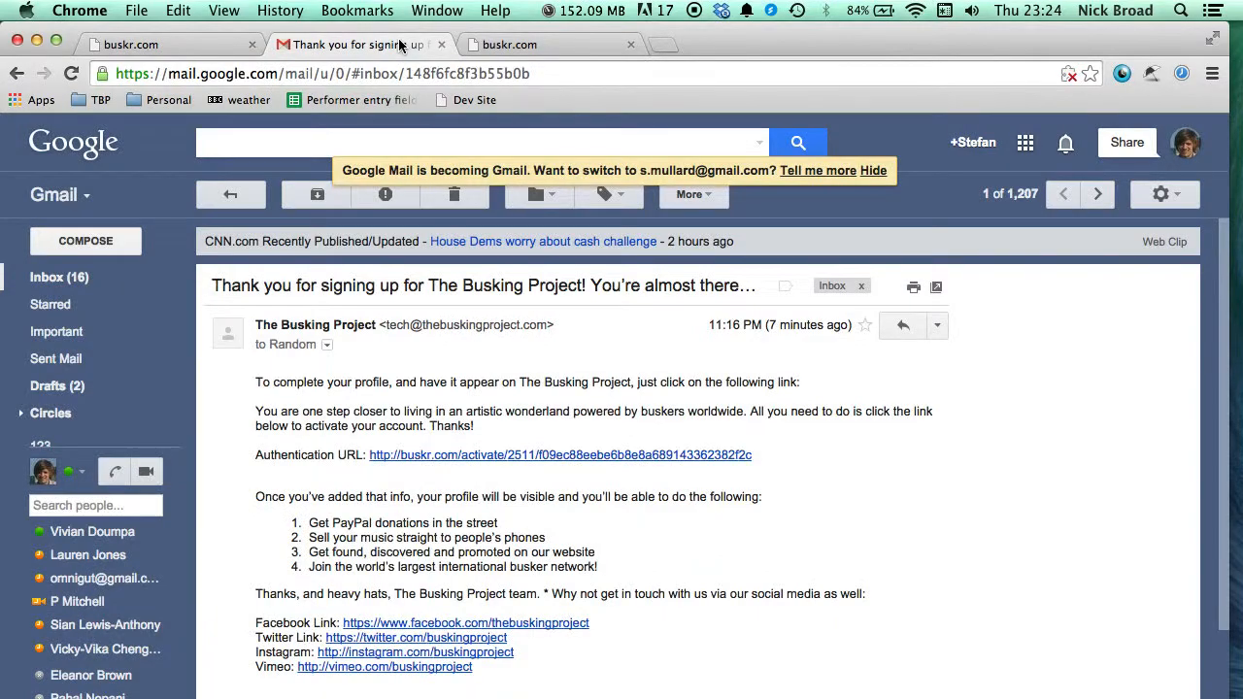
pyautogui.moveTo(536, 467)
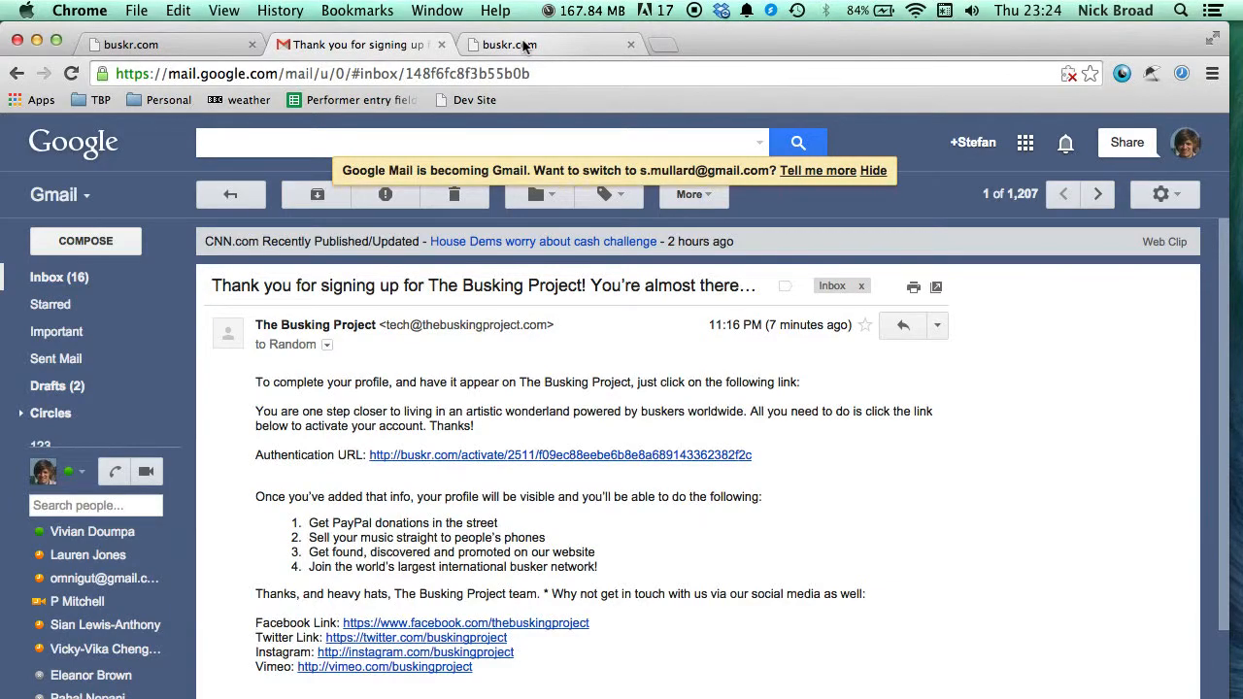
# - Bring up the buskr.com 'You're almost there' activation page
pyautogui.click(561, 455)
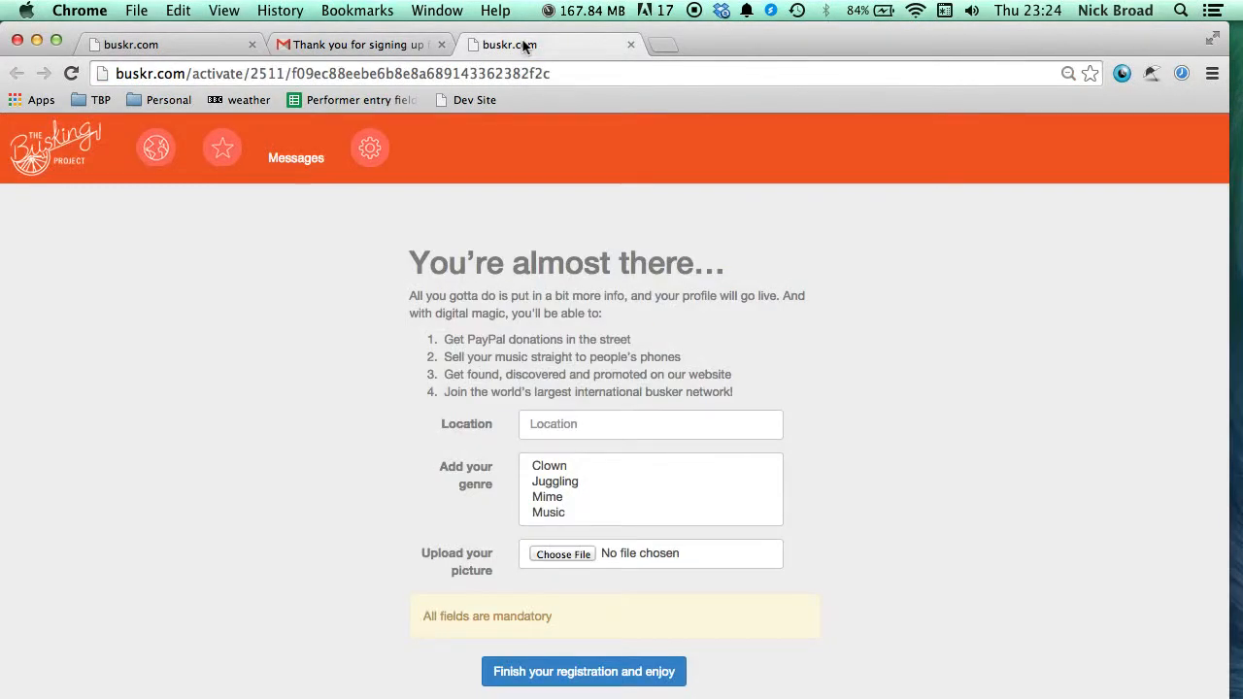
# - Set location to London, United Kingdom and genre to Music on the activation page
pyautogui.click(650, 424)
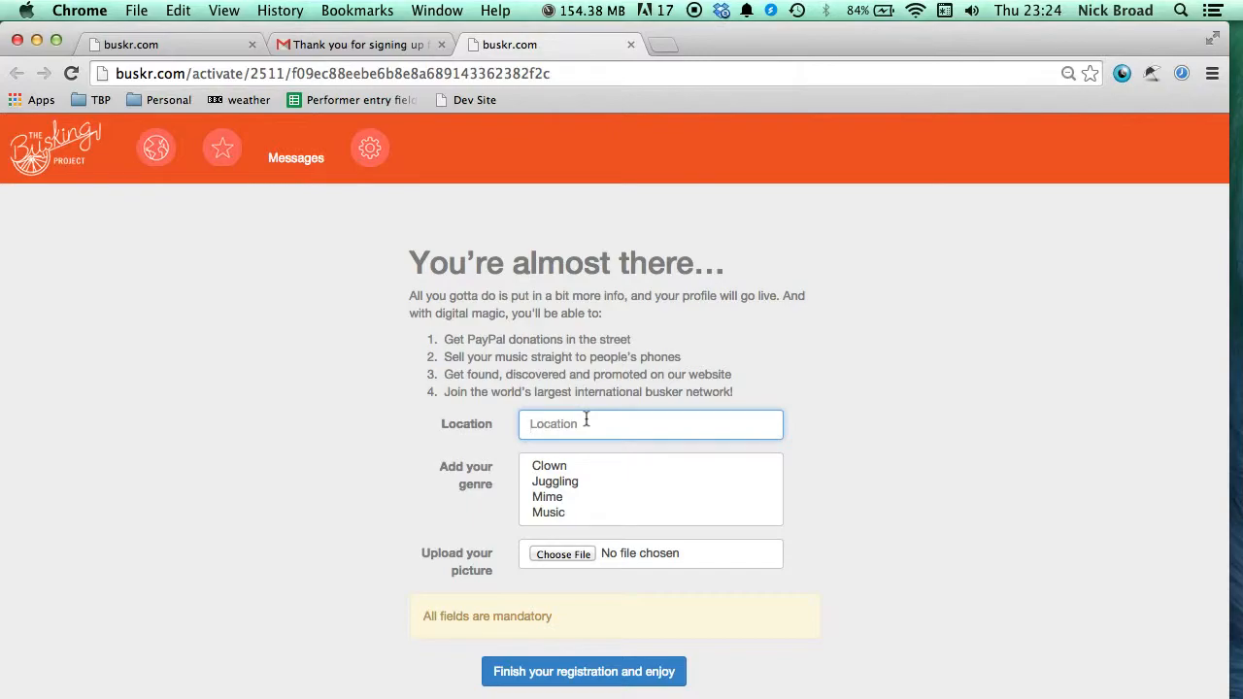
pyautogui.write('Ha')
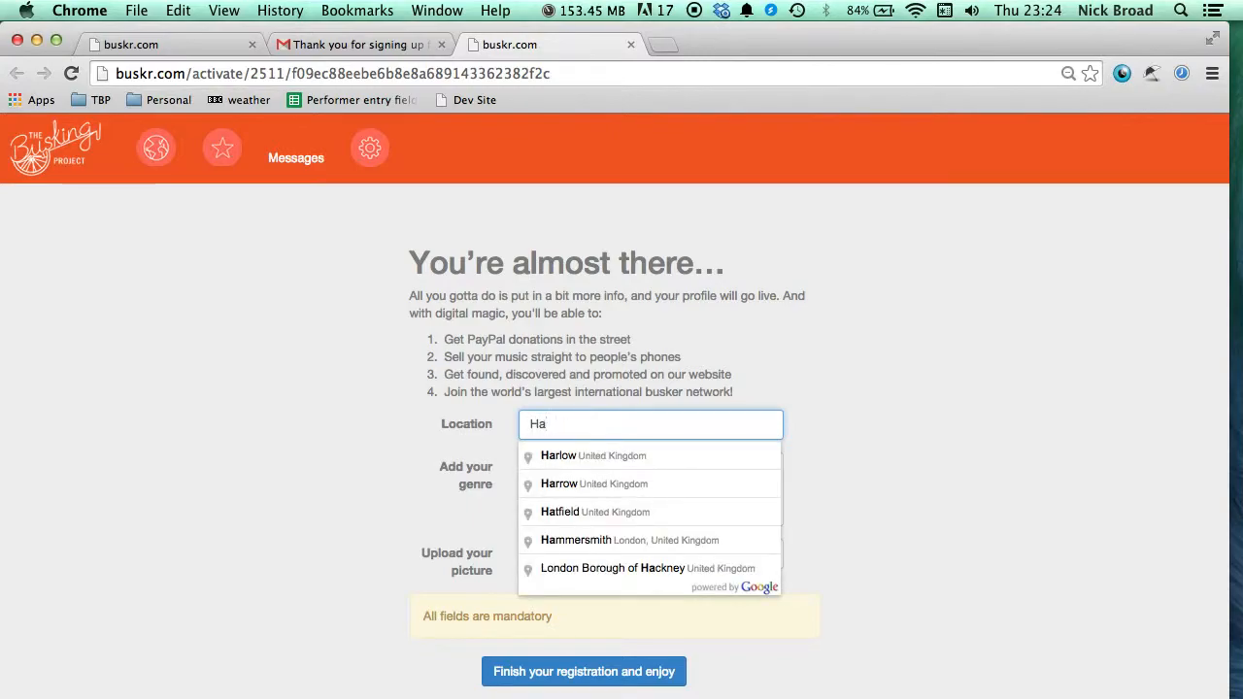
pyautogui.write('London')
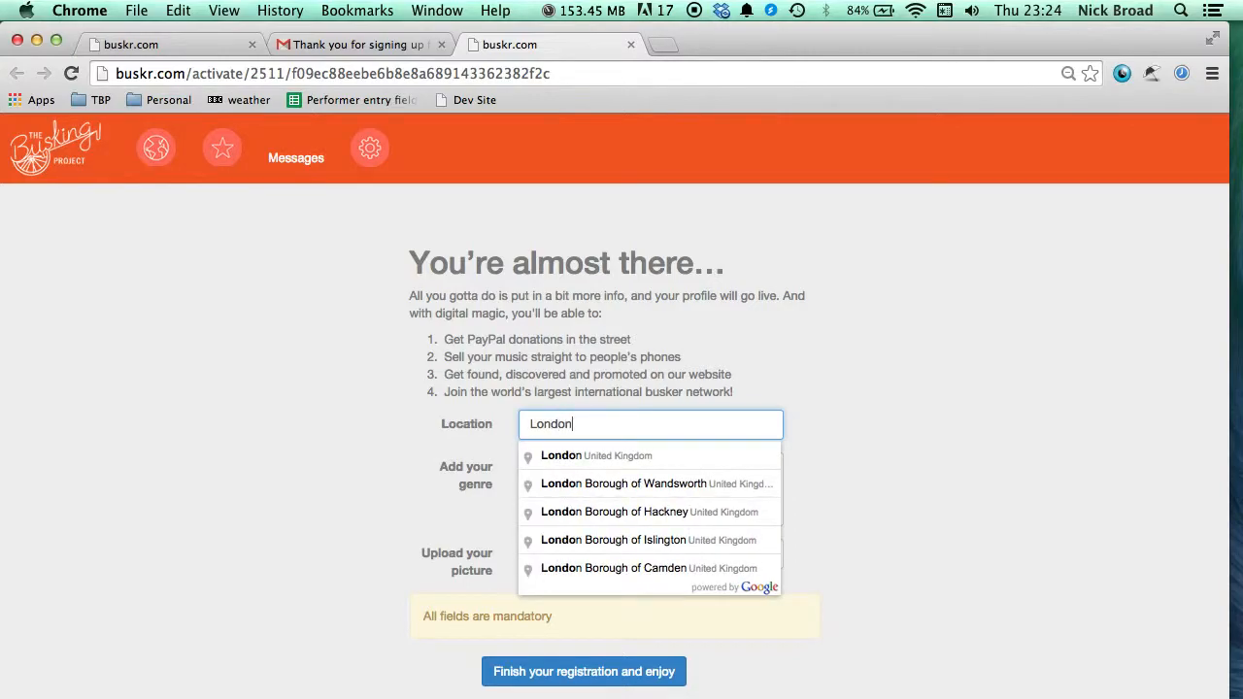
pyautogui.moveTo(581, 469)
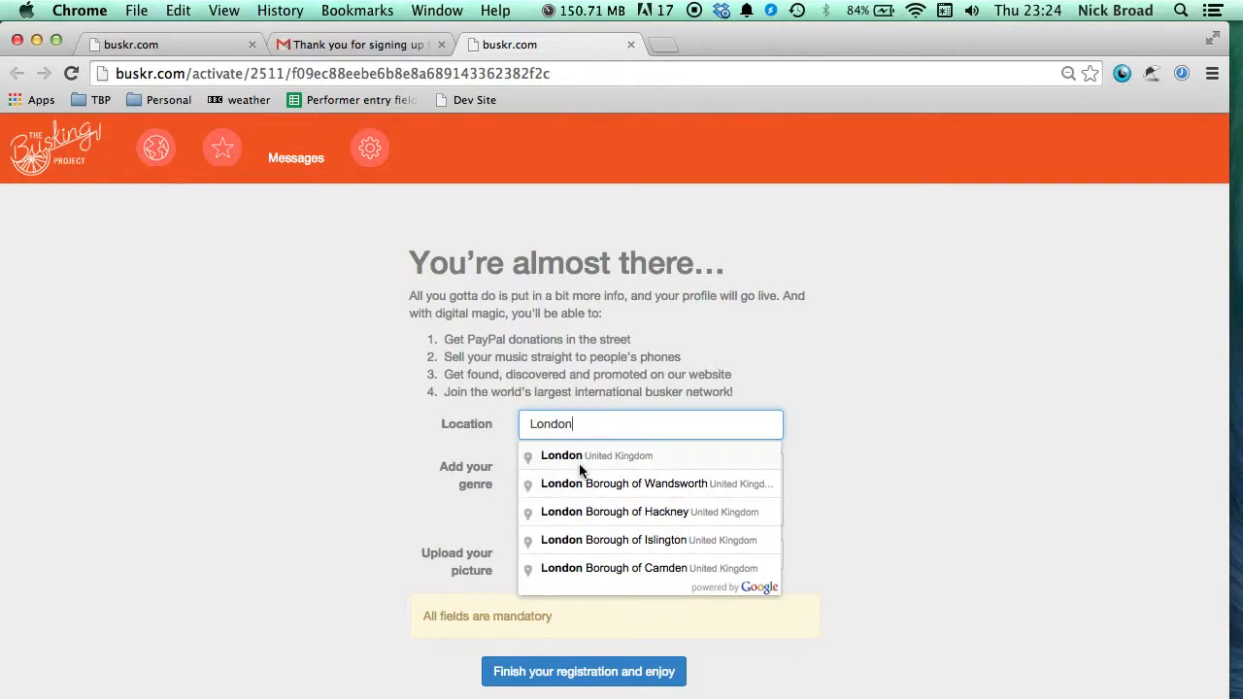
pyautogui.click(596, 456)
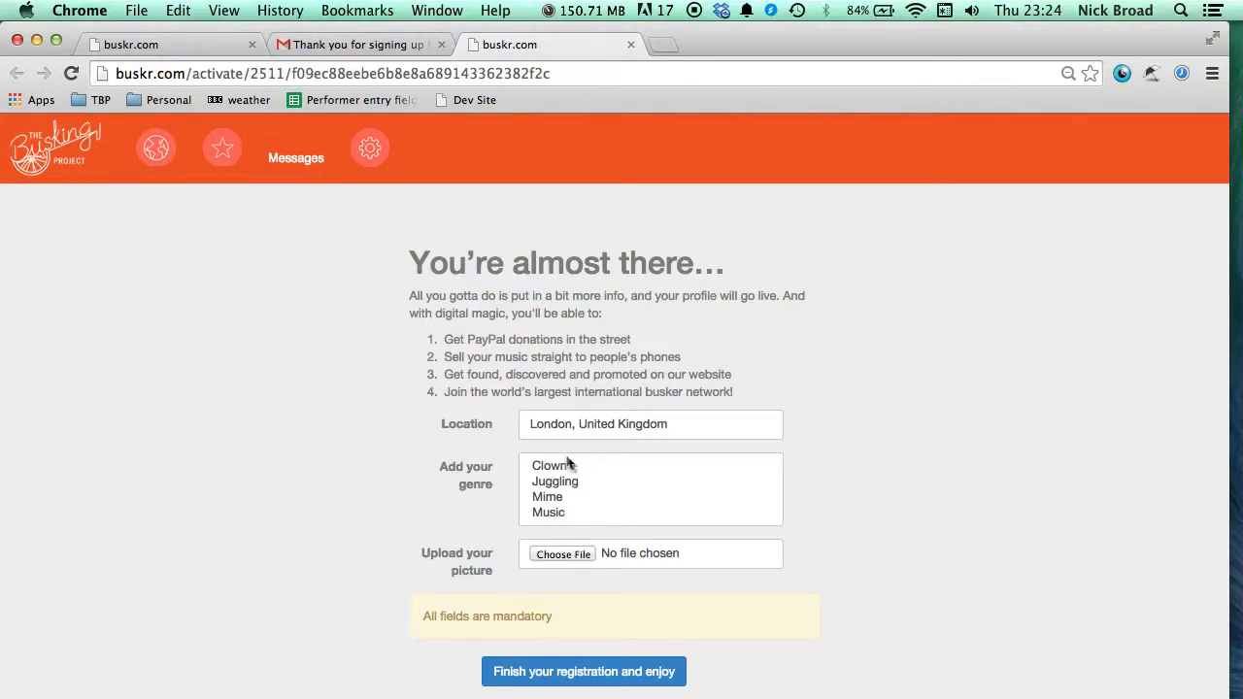
pyautogui.click(549, 512)
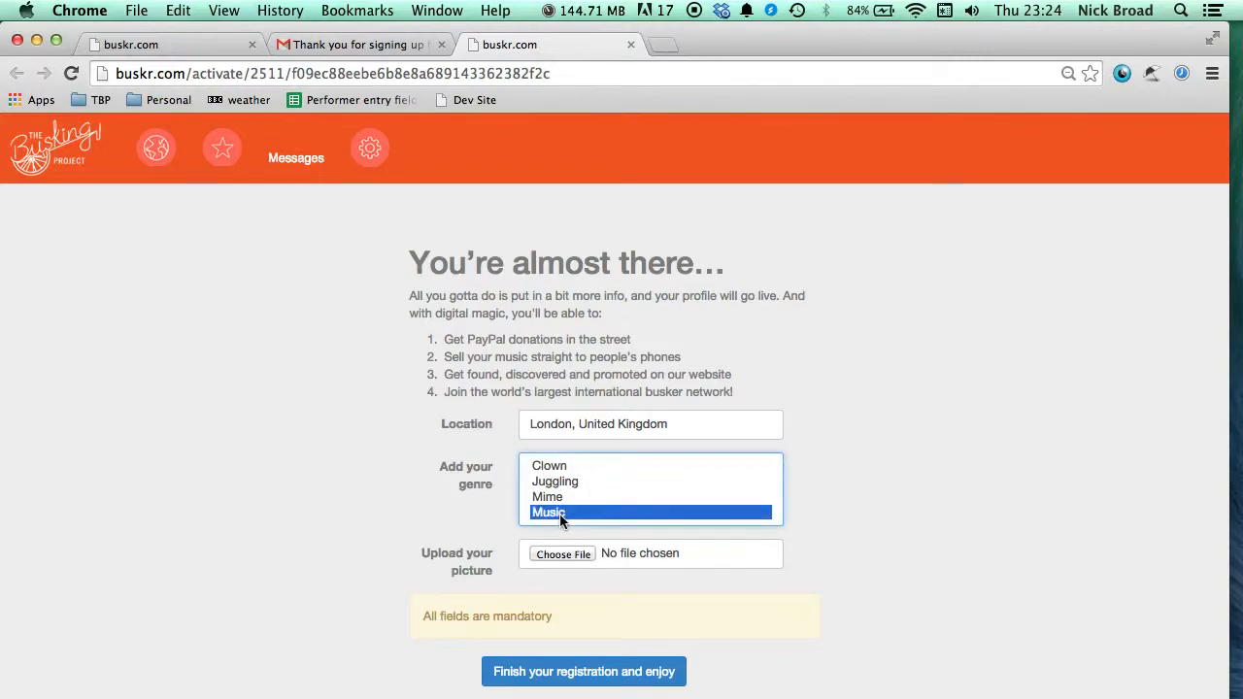
pyautogui.moveTo(581, 556)
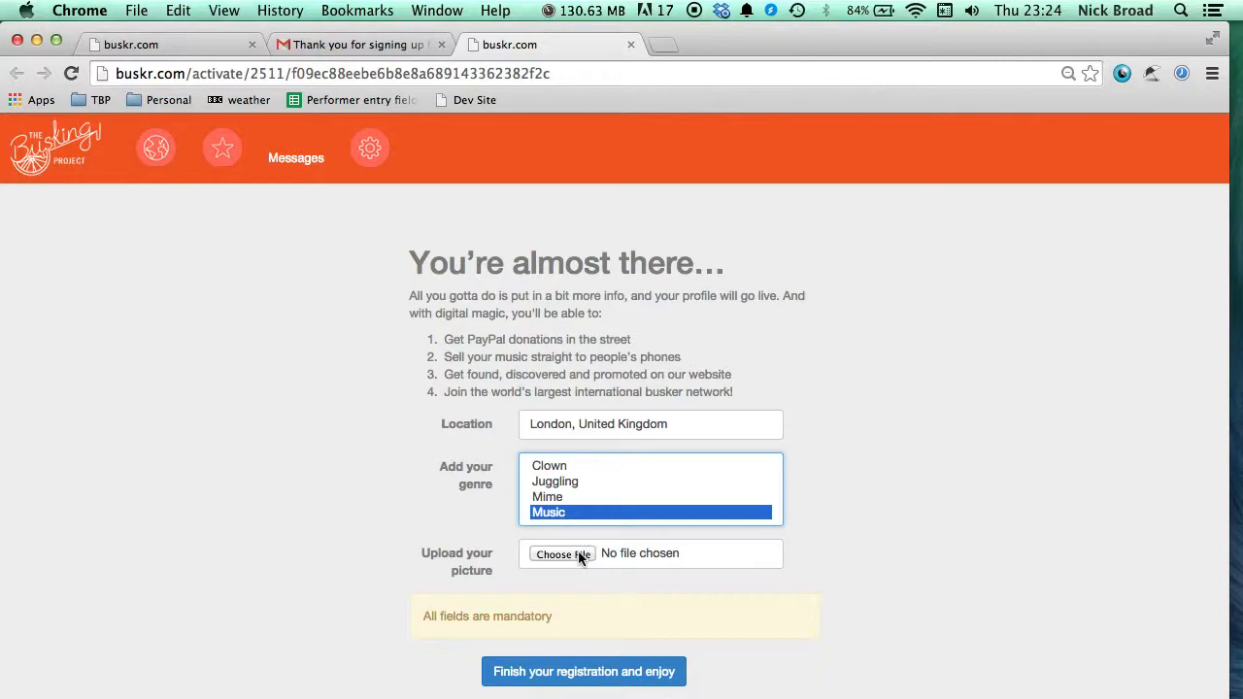
pyautogui.click(564, 553)
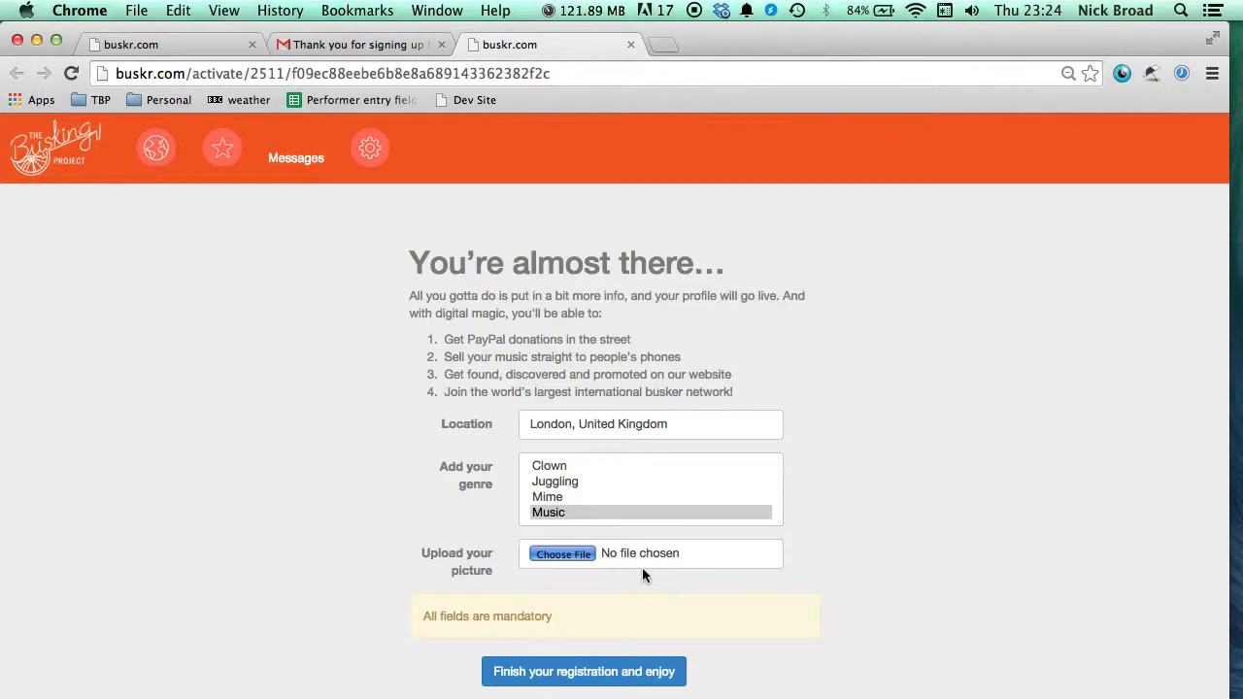
# - Upload 4321.jpg as the profile picture and submit 'Finish your registration and enjoy'
pyautogui.click(562, 554)
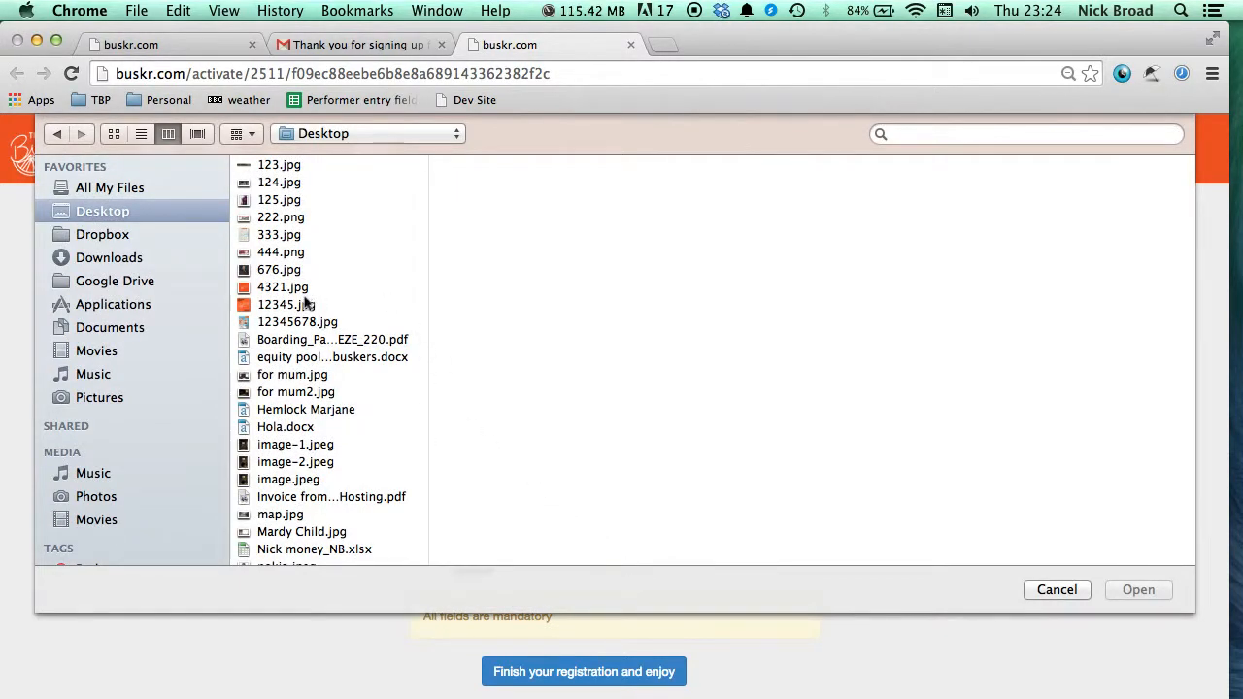
pyautogui.click(1057, 589)
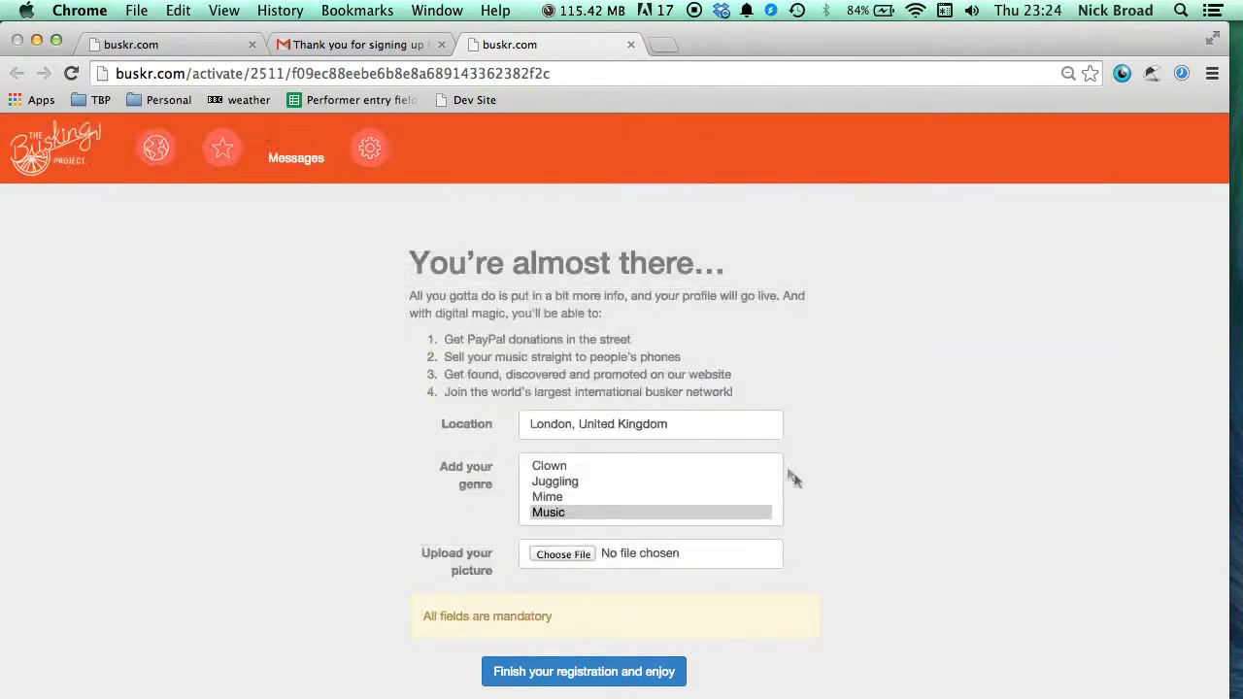
pyautogui.click(562, 554)
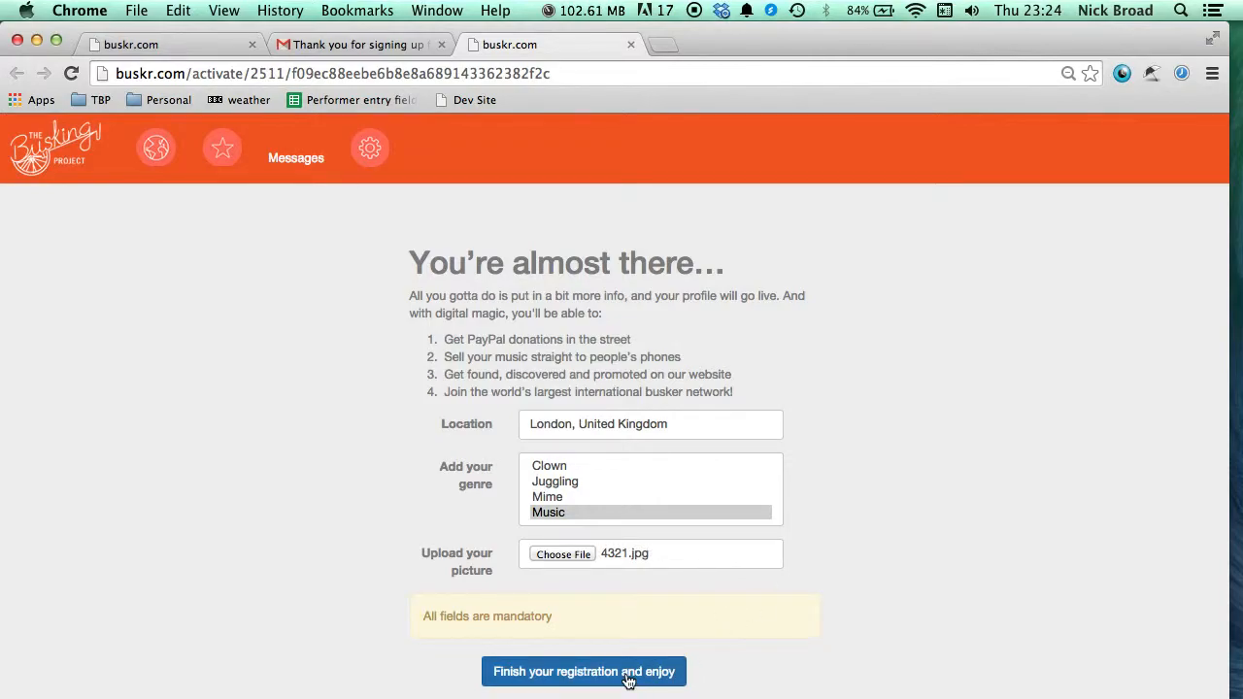
pyautogui.click(584, 671)
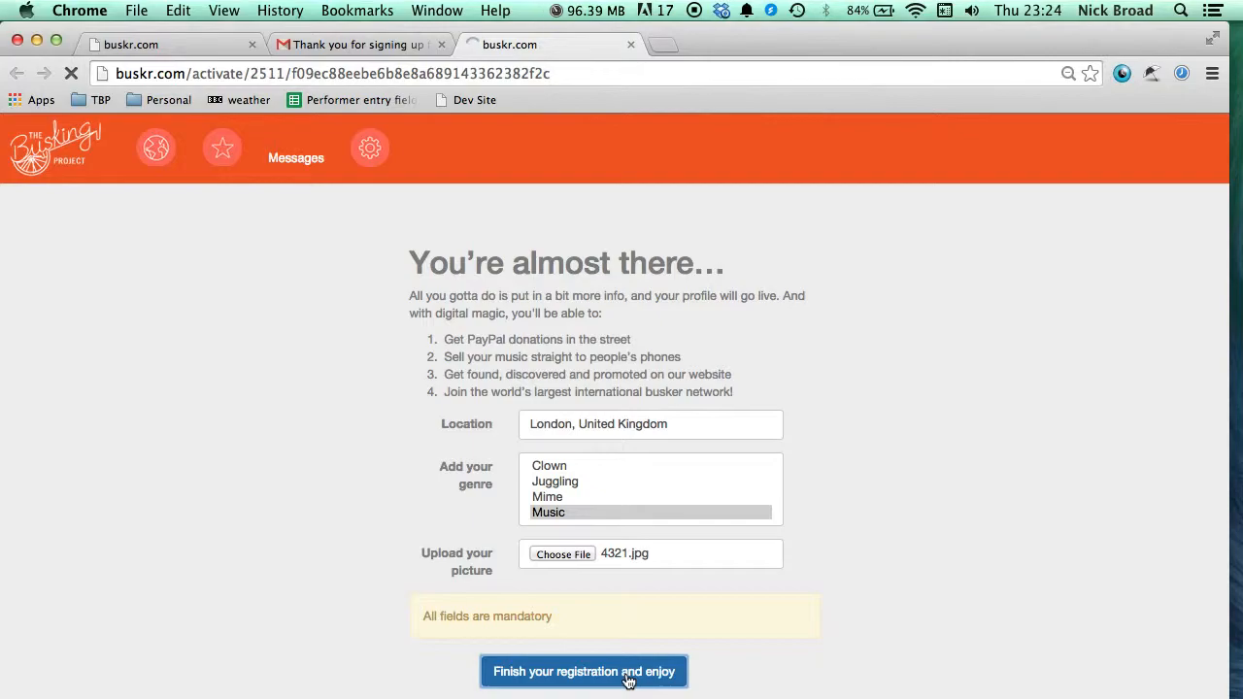
pyautogui.click(584, 671)
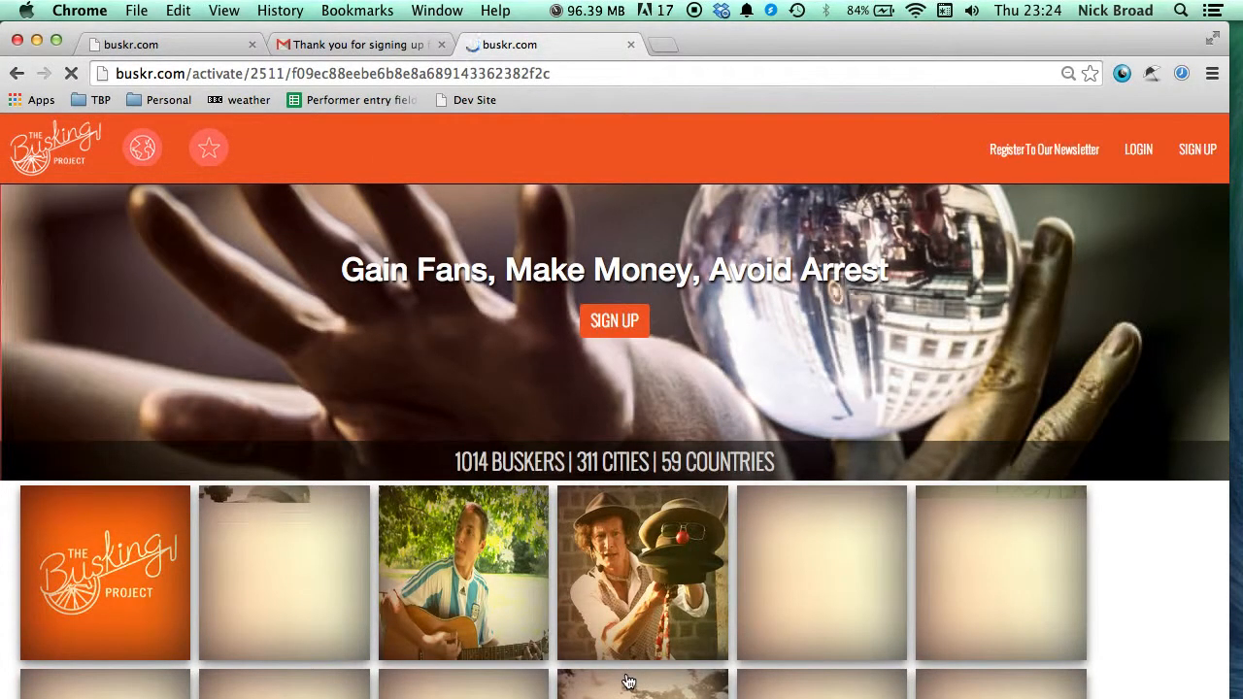